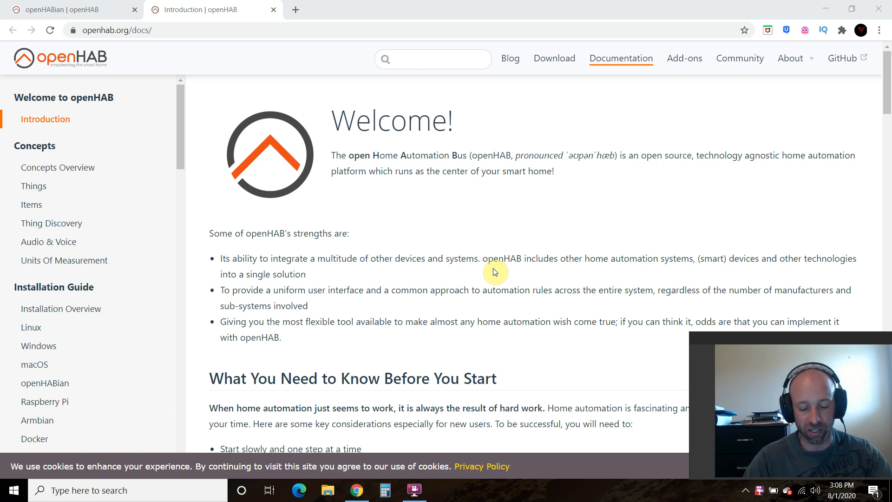
mouse_move(842, 129)
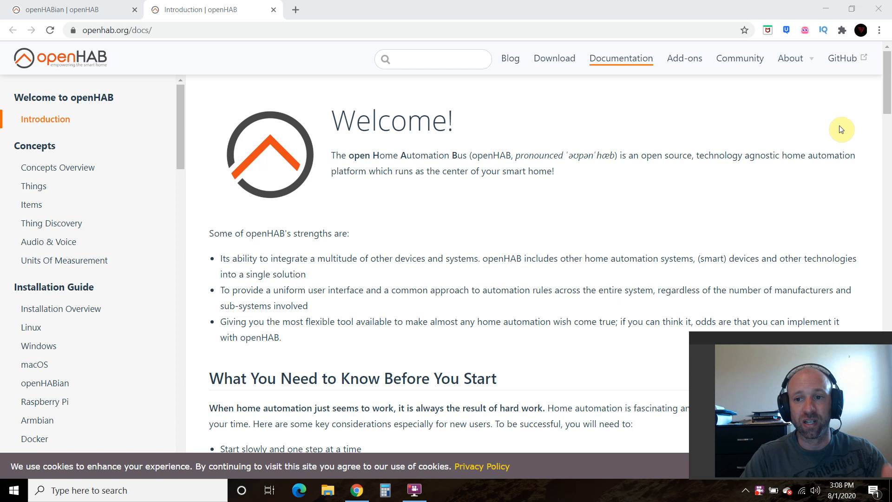
mouse_move(855, 124)
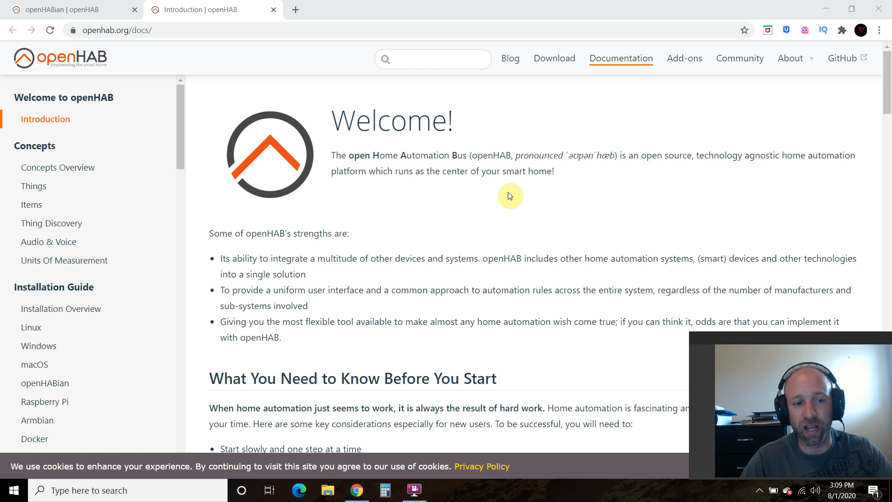
mouse_move(627, 220)
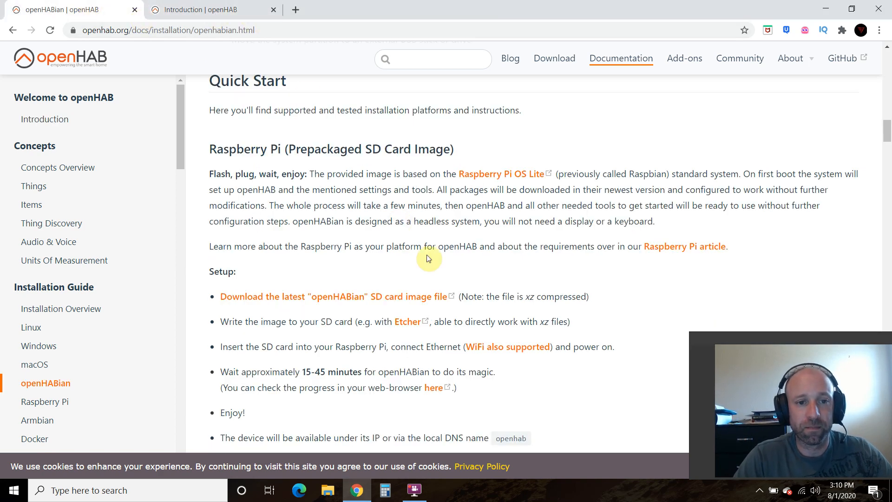
mouse_move(406, 126)
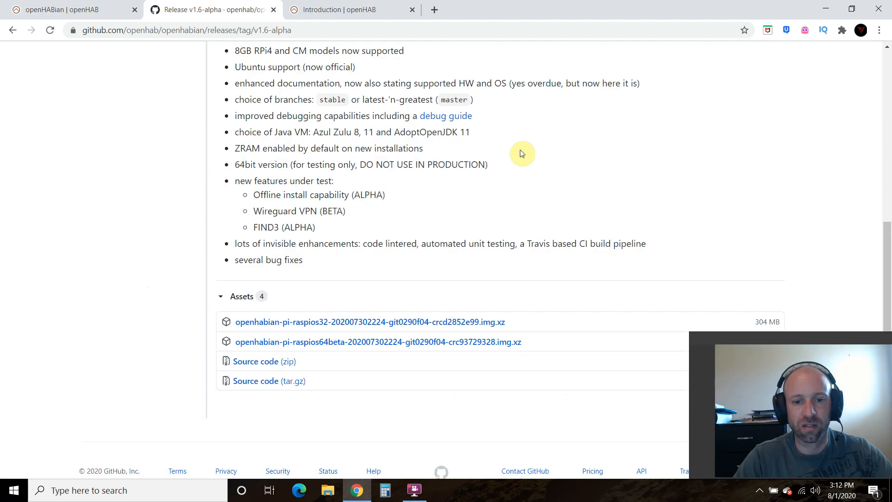
mouse_move(359, 182)
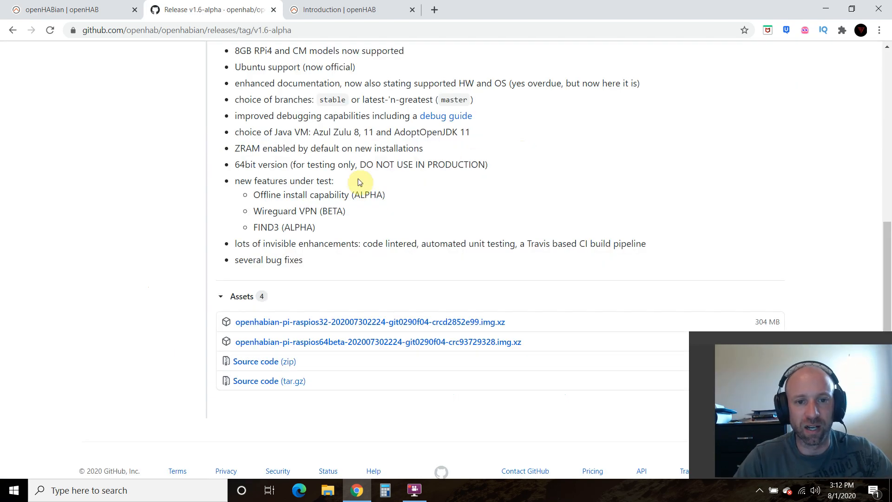
mouse_move(365, 329)
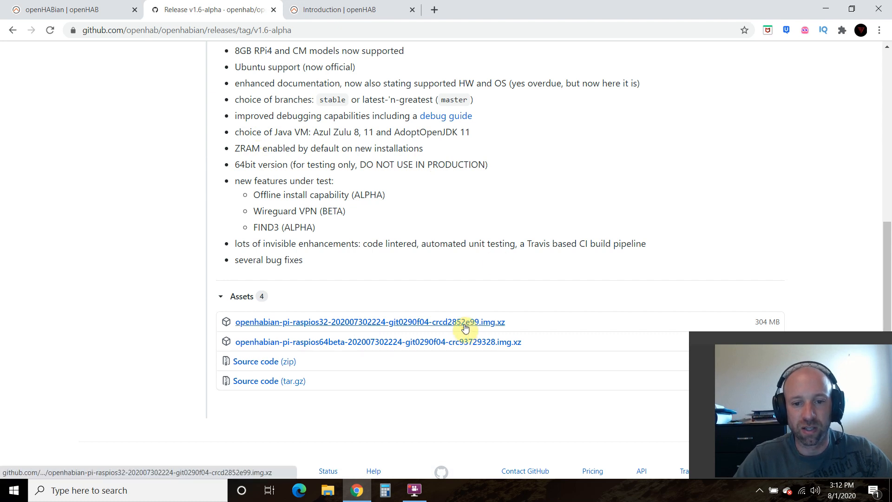
Download the openhabian-pi-raspios32 .img.xz asset from the v1.6-alpha release.
left_click(369, 322)
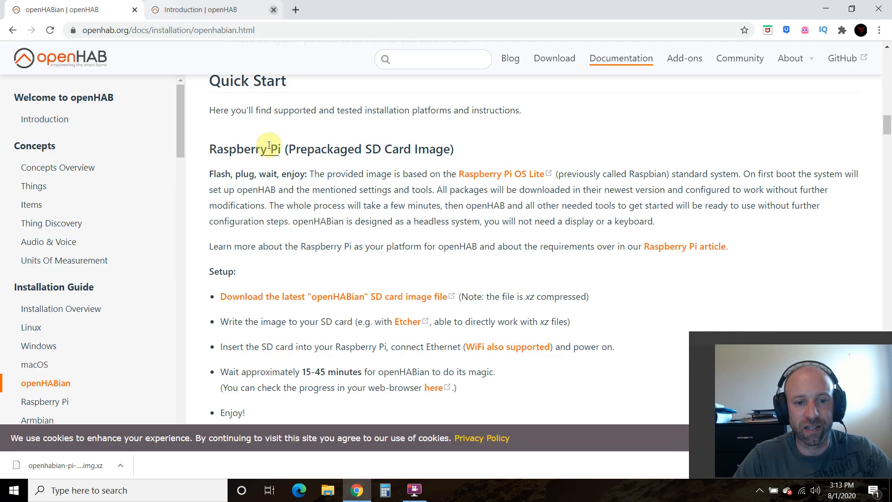
mouse_move(345, 322)
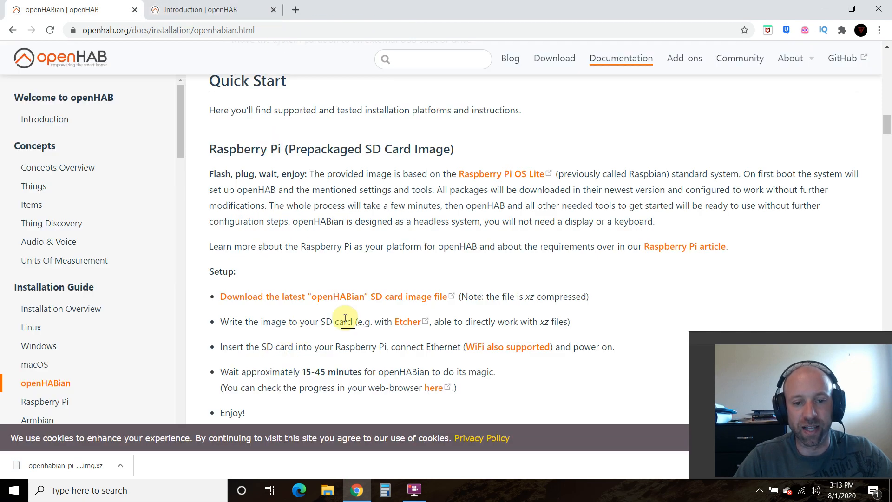
Open the documentation's Etcher link in a new tab via the right-click menu.
right_click(406, 322)
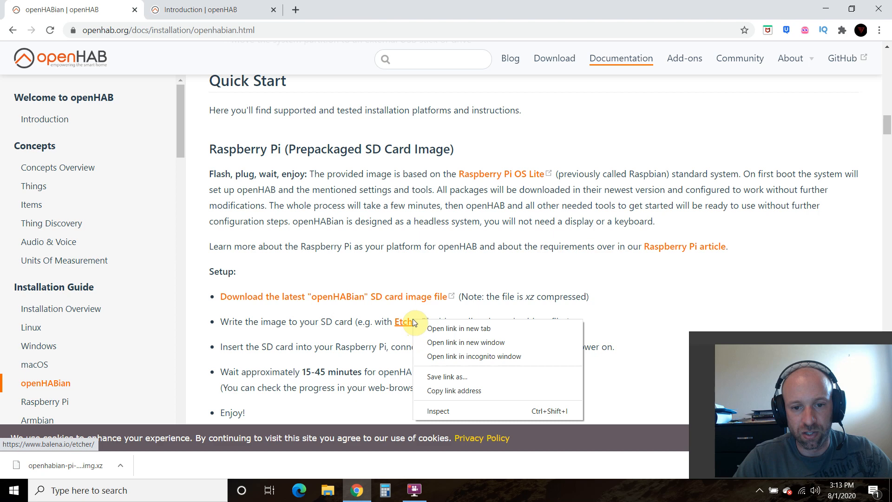
left_click(459, 329)
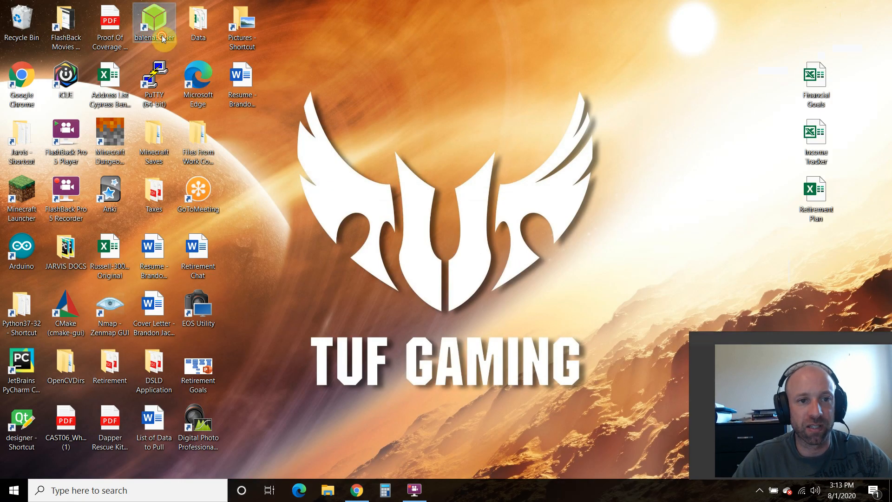
Launch balenaEtcher and select the openhabian .img.xz file from Downloads.
double_click(154, 23)
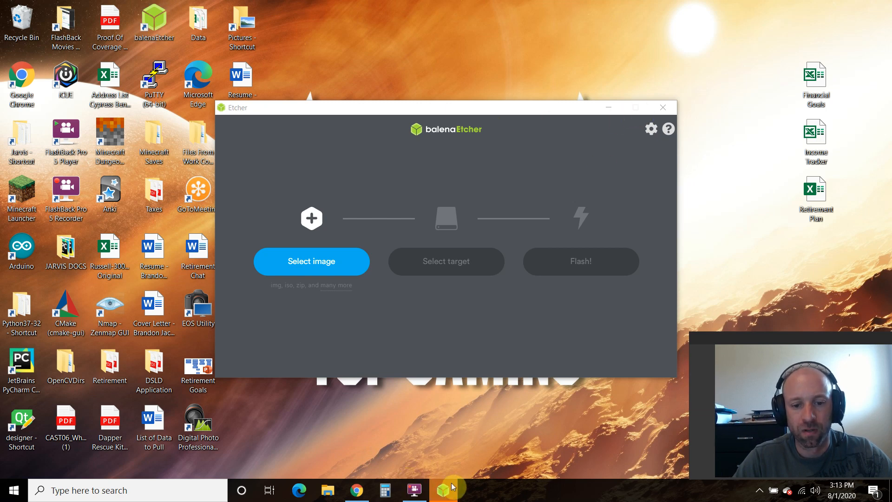
mouse_move(489, 150)
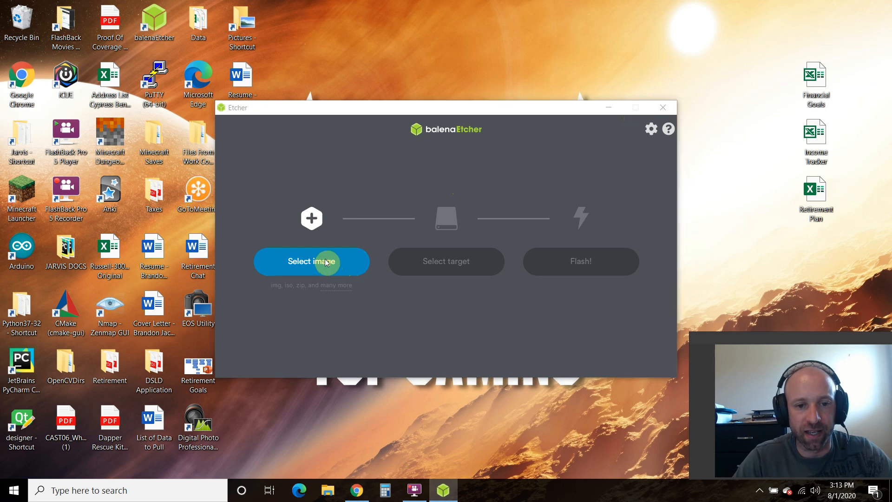
left_click(311, 262)
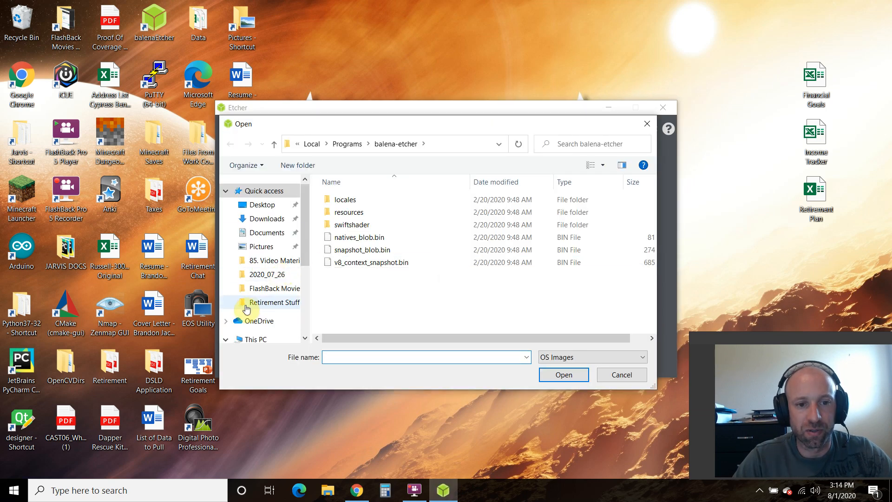
left_click(267, 218)
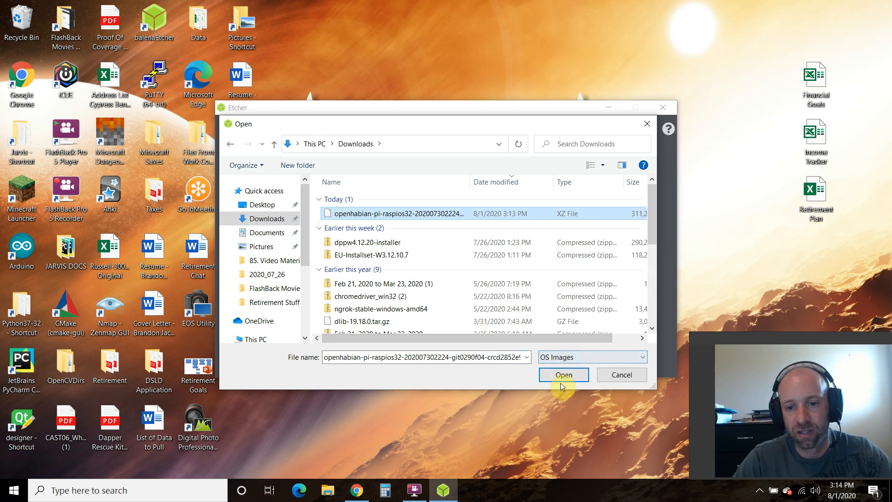
left_click(563, 374)
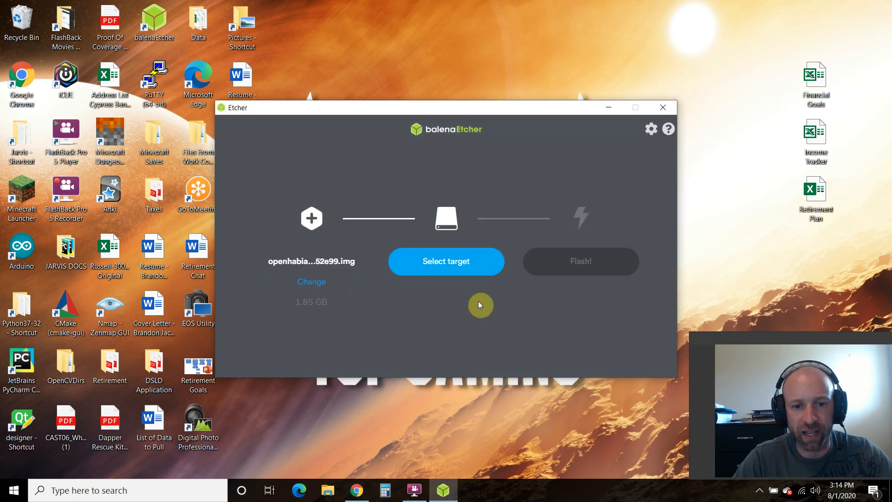
left_click(446, 262)
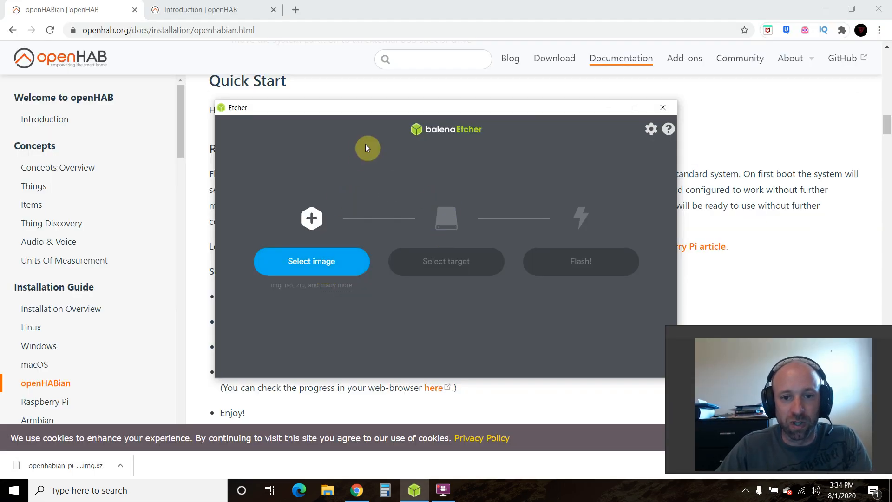
mouse_move(660, 174)
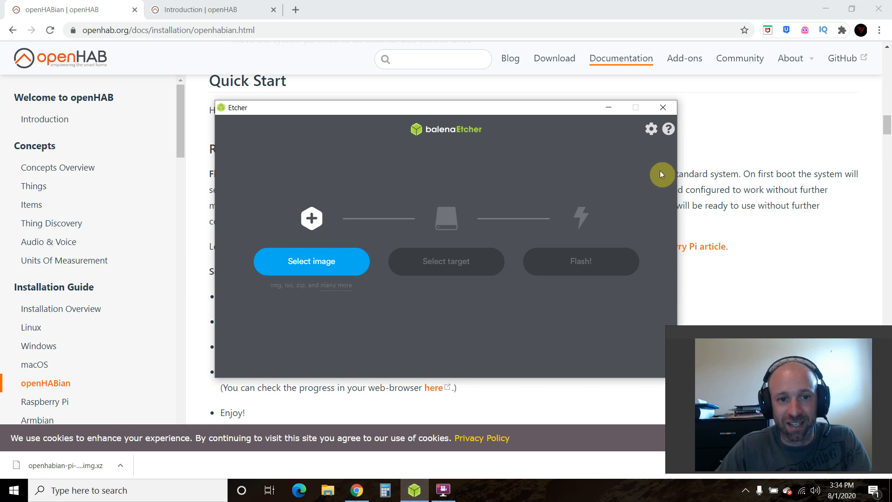
mouse_move(337, 162)
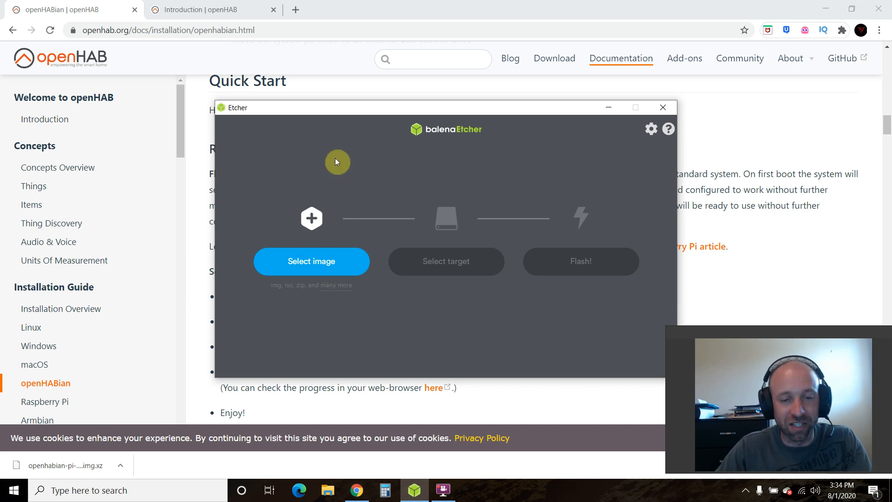
mouse_move(672, 155)
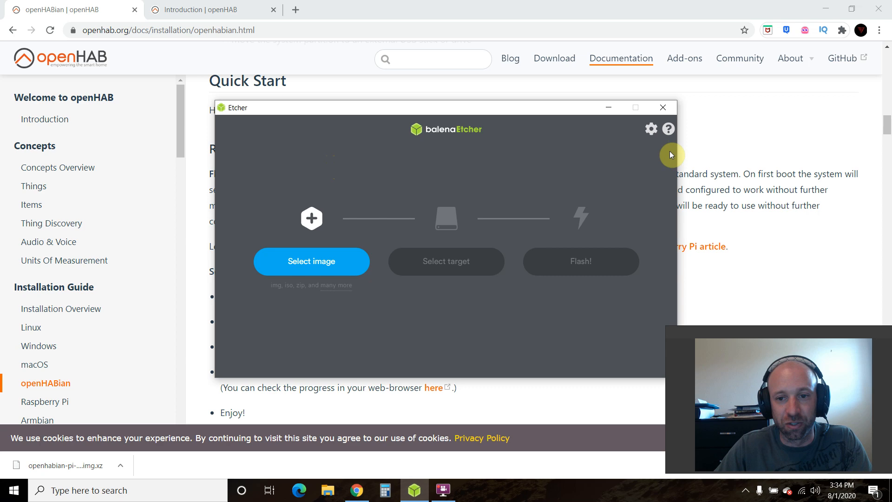
Load the openHABian image, check targets, and dismiss 'No removable drive detected'.
left_click(311, 262)
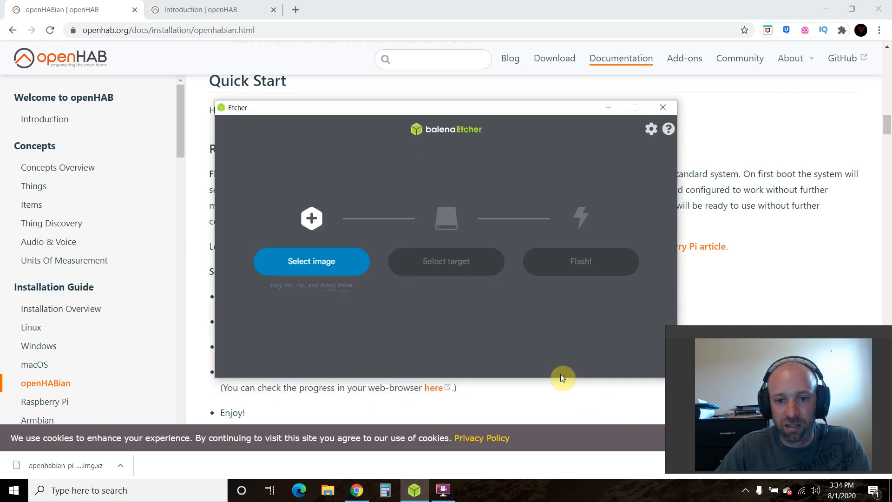
left_click(311, 262)
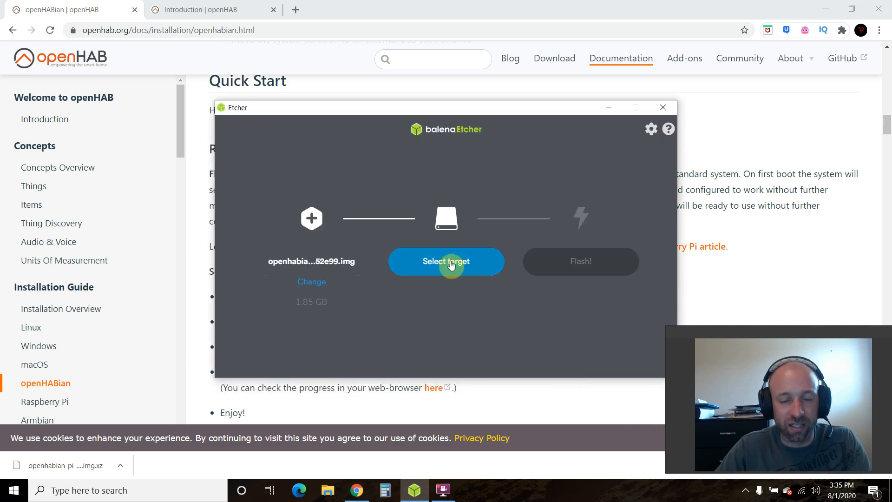
left_click(446, 262)
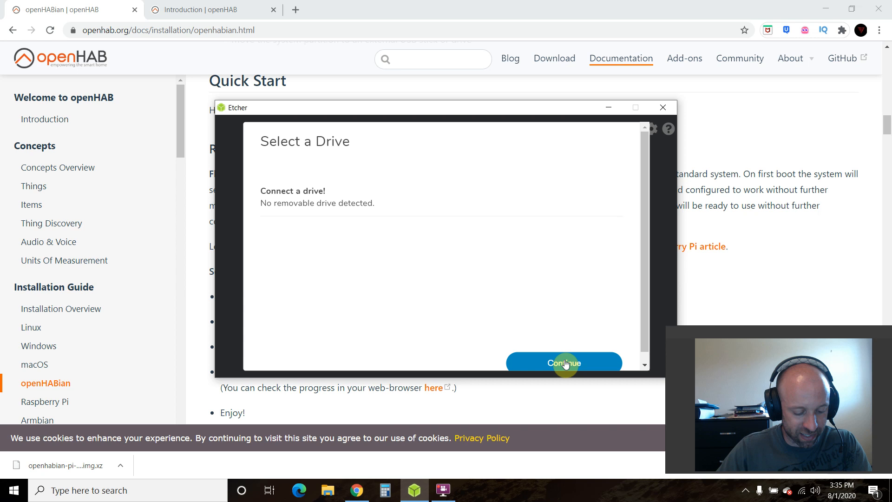
mouse_move(564, 365)
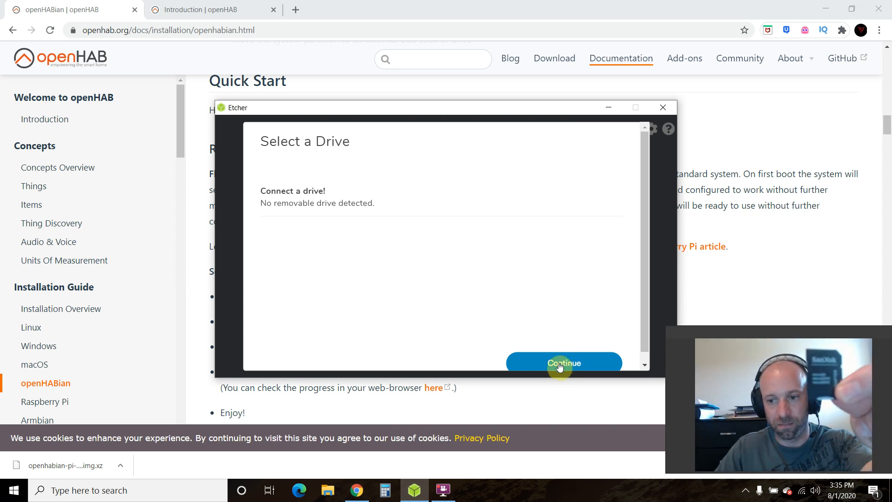
left_click(563, 363)
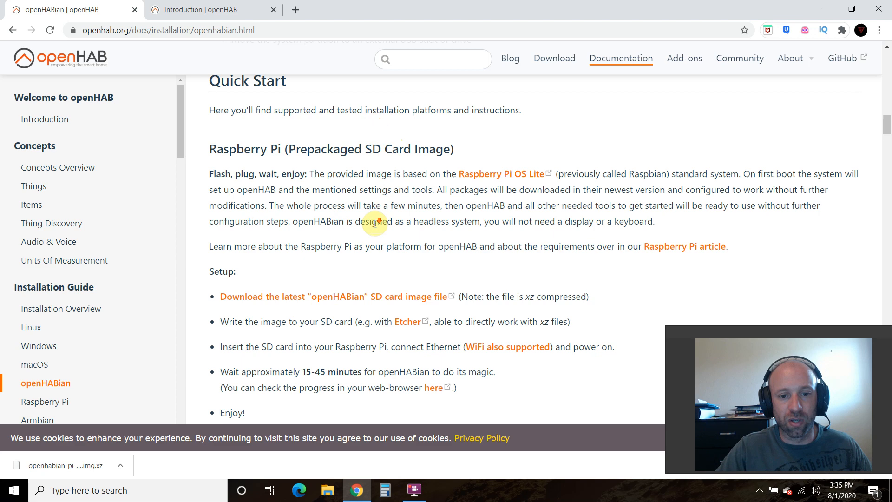
Read the v1.6-alpha release notes and assets, then close the Releases tab.
scroll("down", 3)
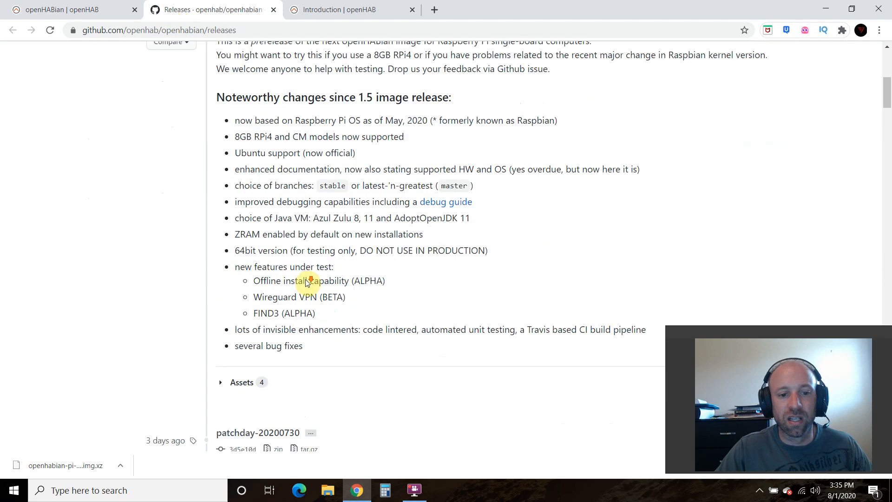
mouse_move(280, 250)
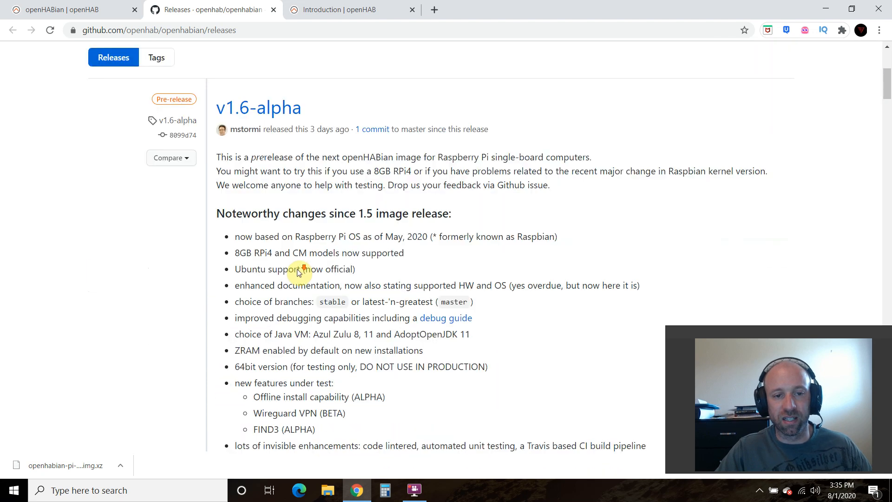
scroll("down", 3)
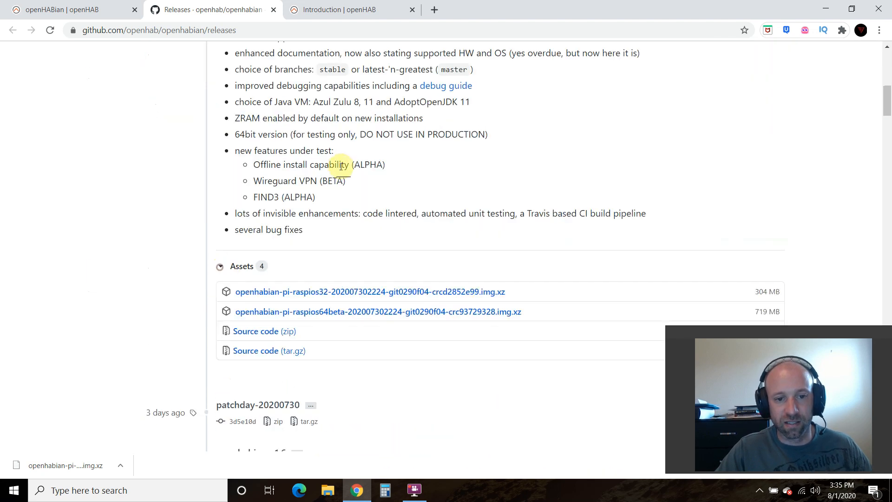
scroll("down", 3)
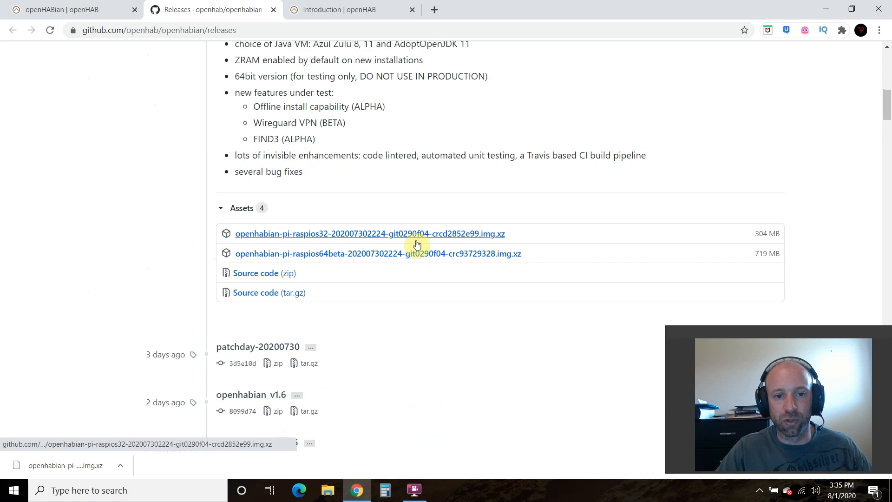
mouse_move(421, 233)
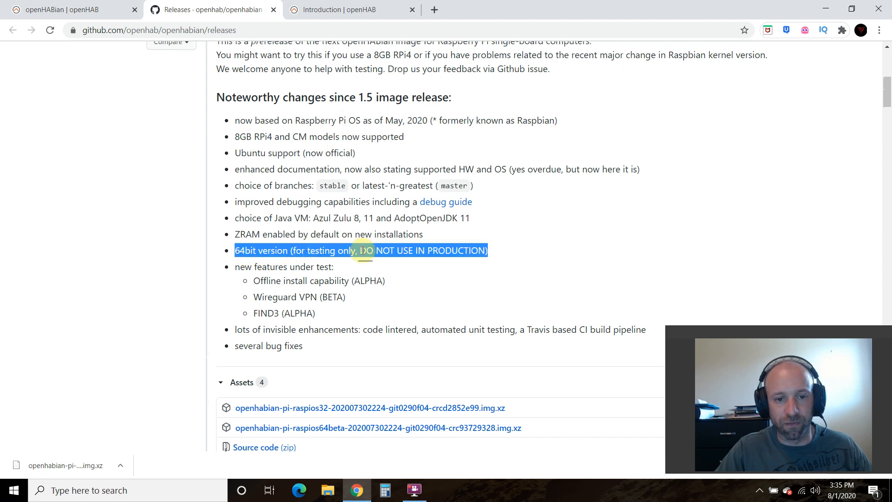
scroll("down", 3)
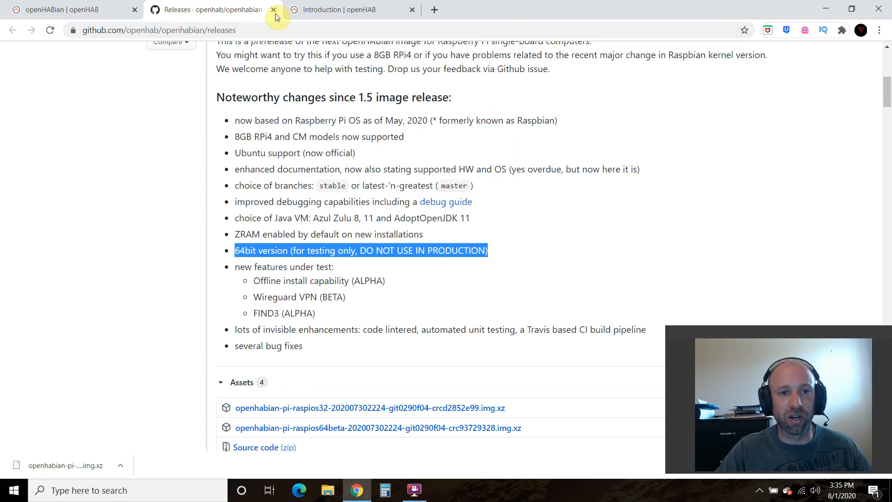
left_click(275, 10)
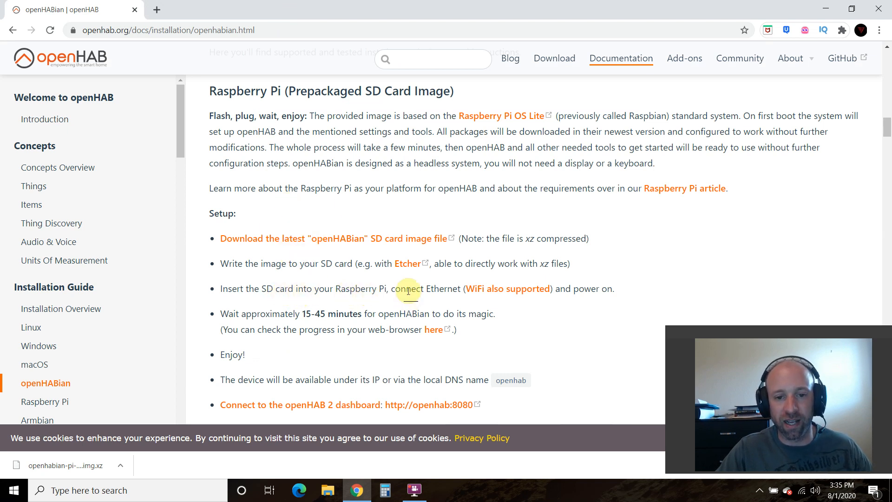
mouse_move(441, 293)
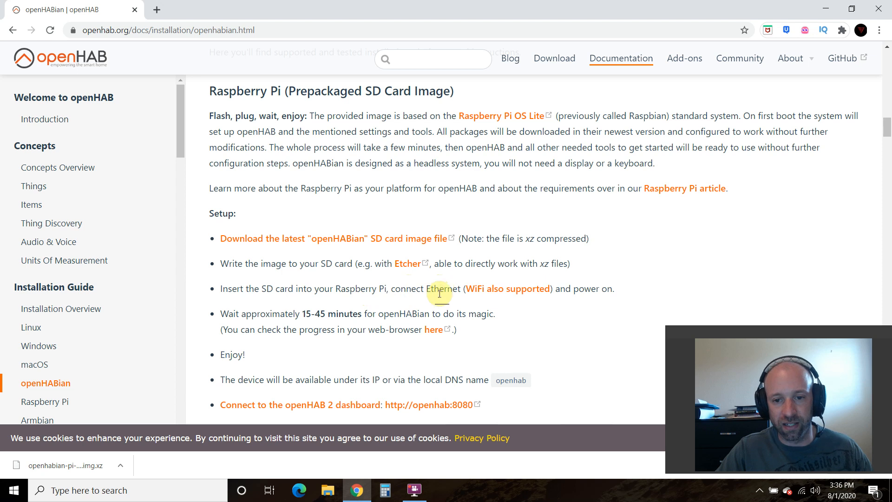
mouse_move(500, 292)
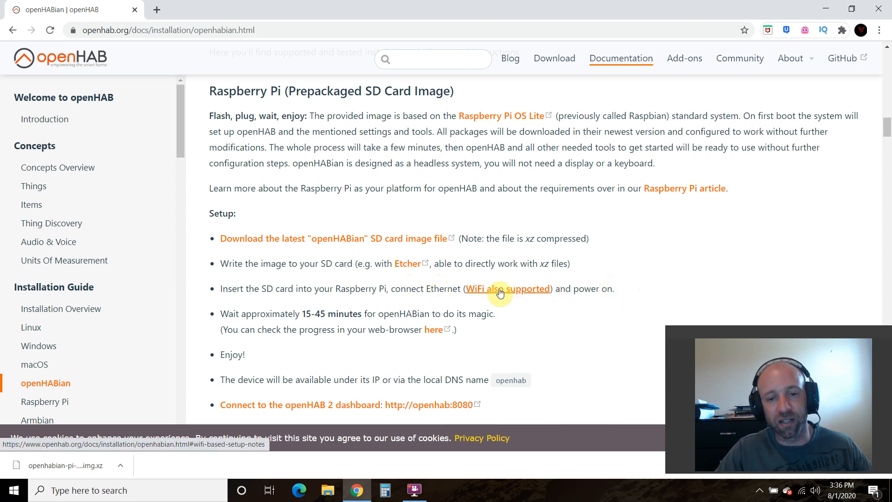
left_click(507, 289)
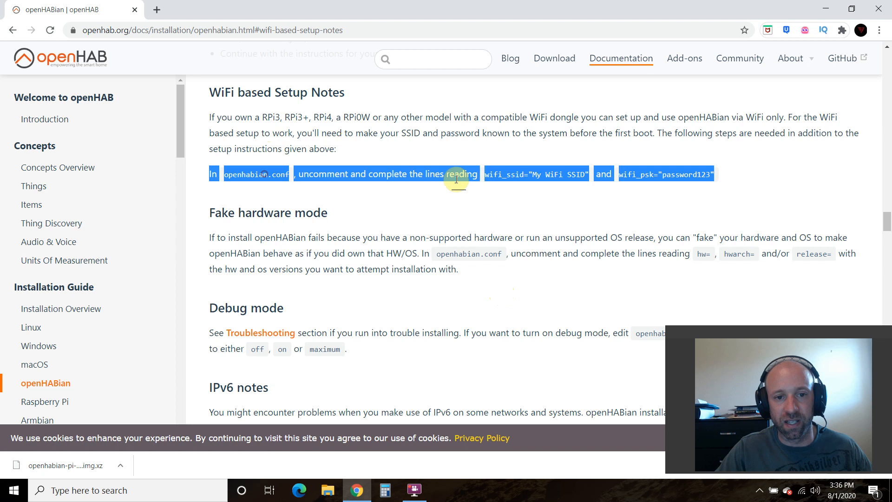
left_click(495, 174)
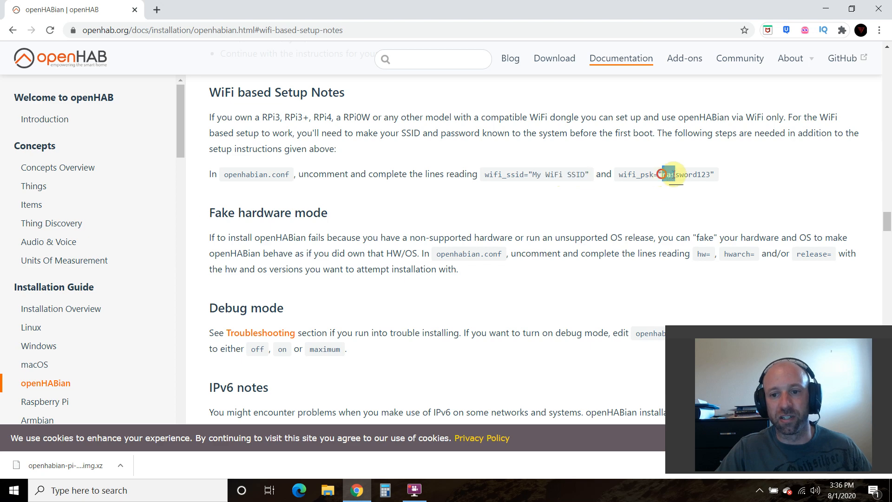
double_click(689, 174)
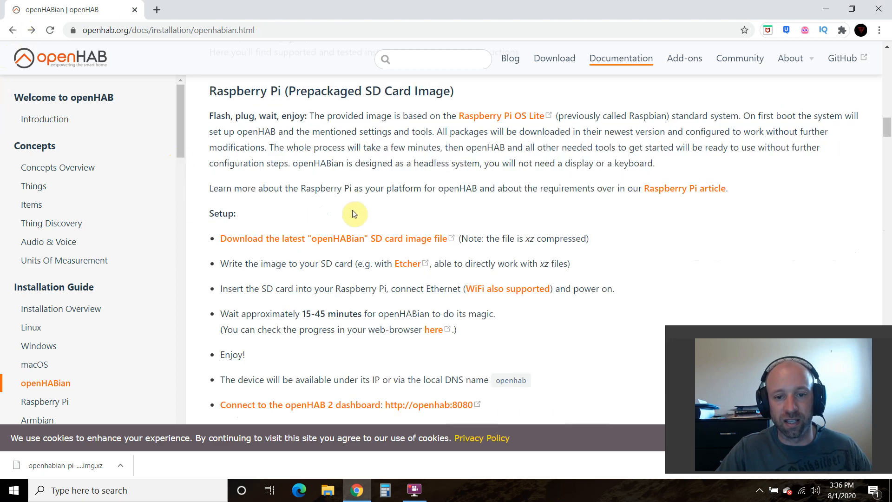
mouse_move(486, 150)
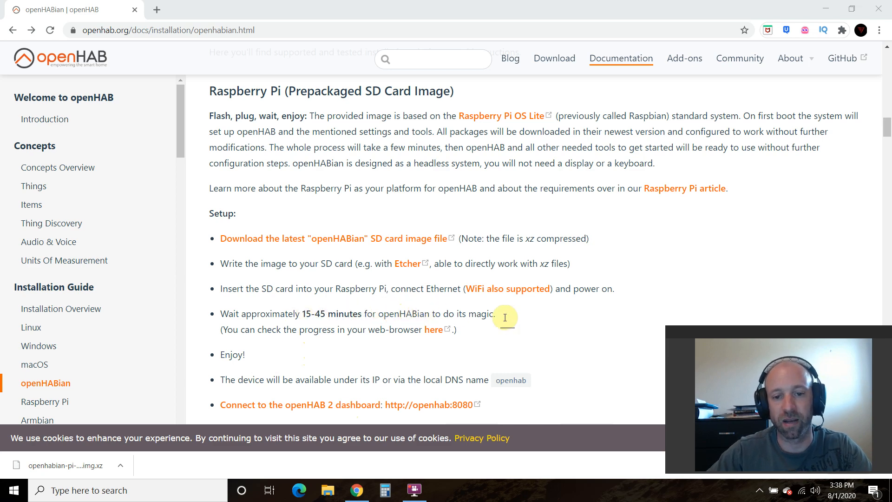
scroll("down", 3)
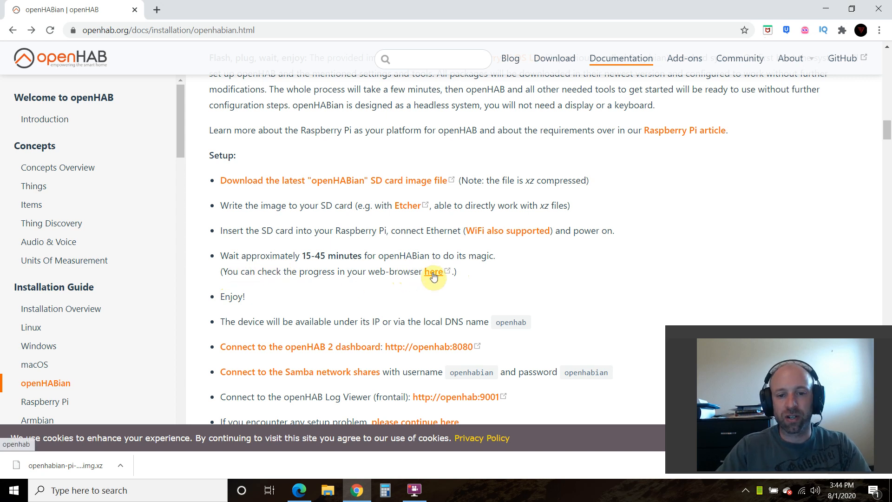
left_click(434, 276)
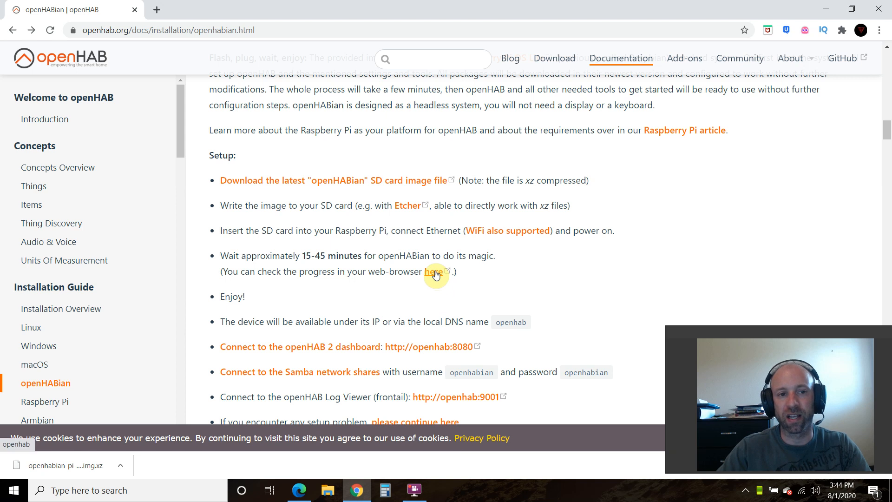
mouse_move(688, 339)
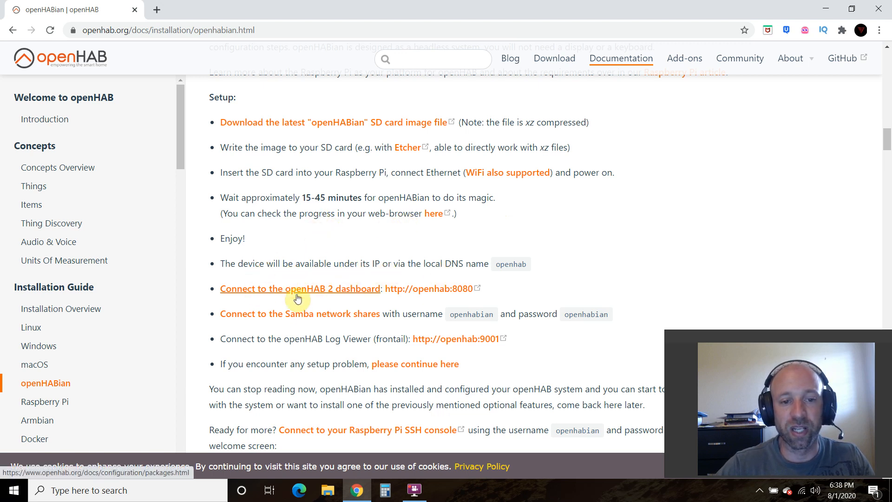
mouse_move(434, 291)
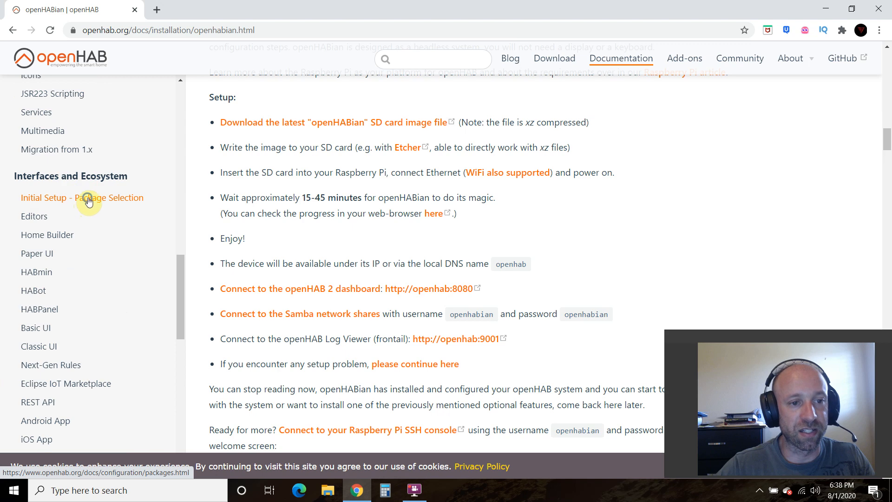
Open Package Selection docs and read the Standard, Expert, Simple and Demo descriptions.
left_click(81, 197)
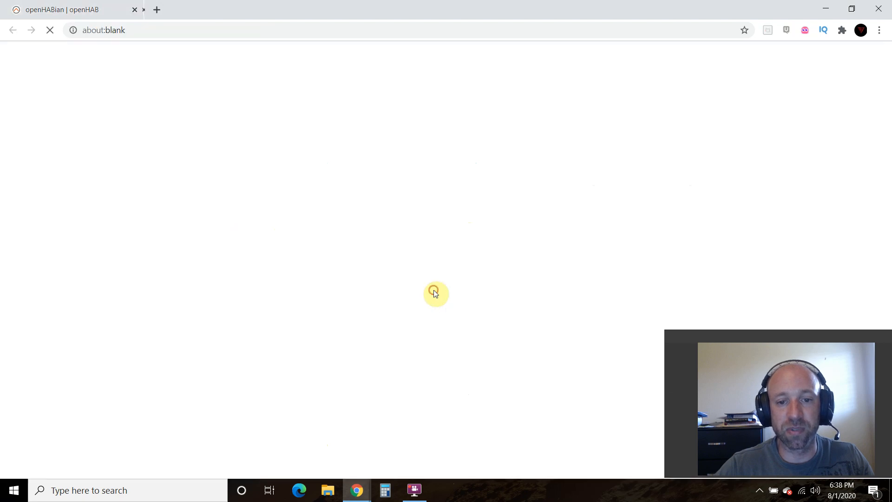
left_click(156, 10)
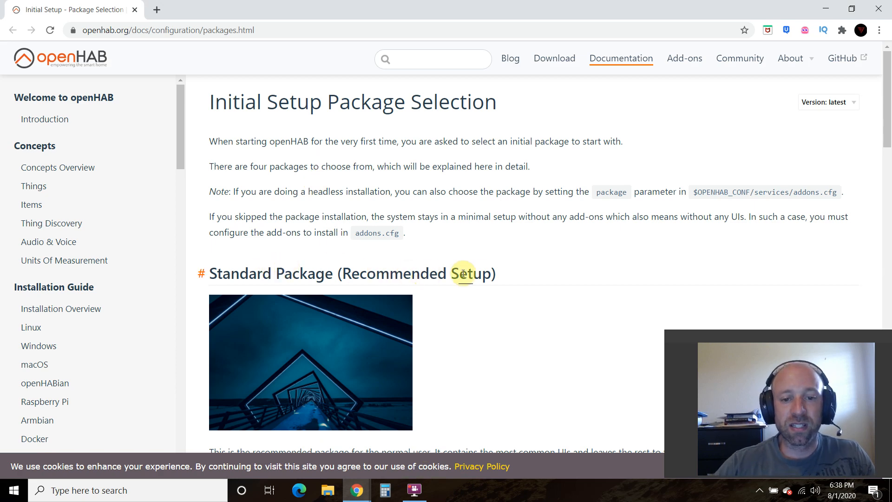
scroll("down", 3)
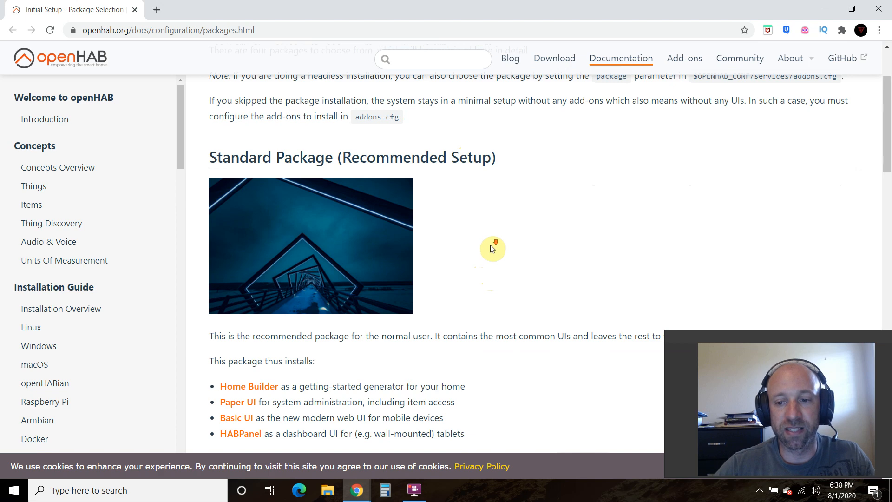
scroll("down", 3)
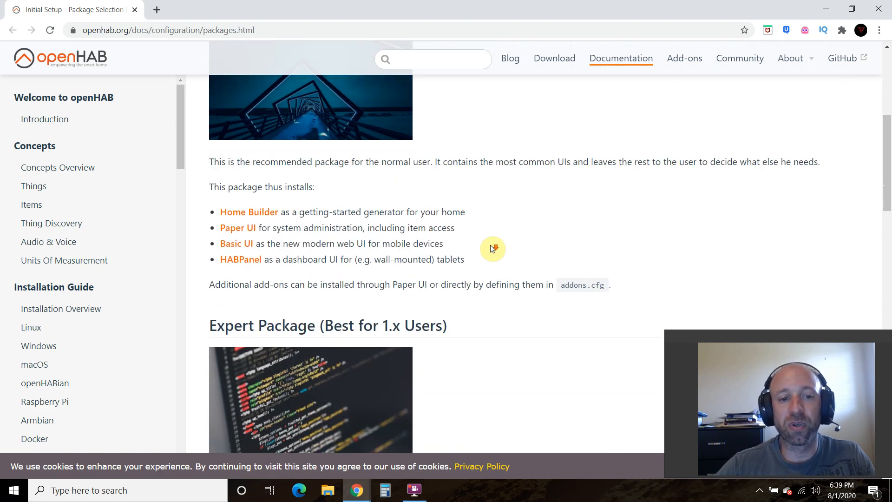
mouse_move(492, 248)
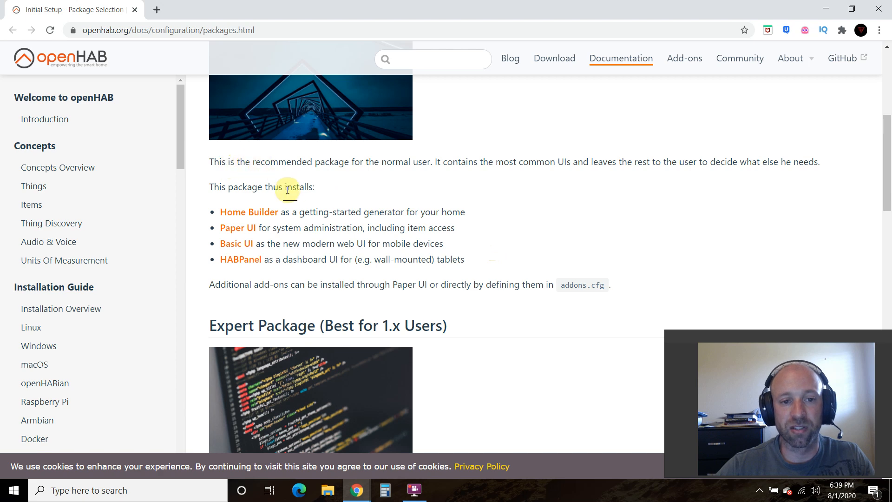
mouse_move(484, 233)
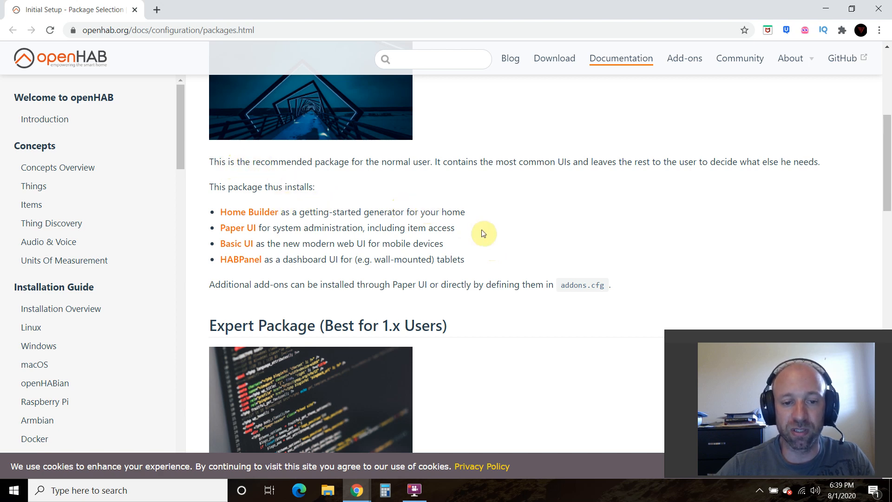
scroll("down", 3)
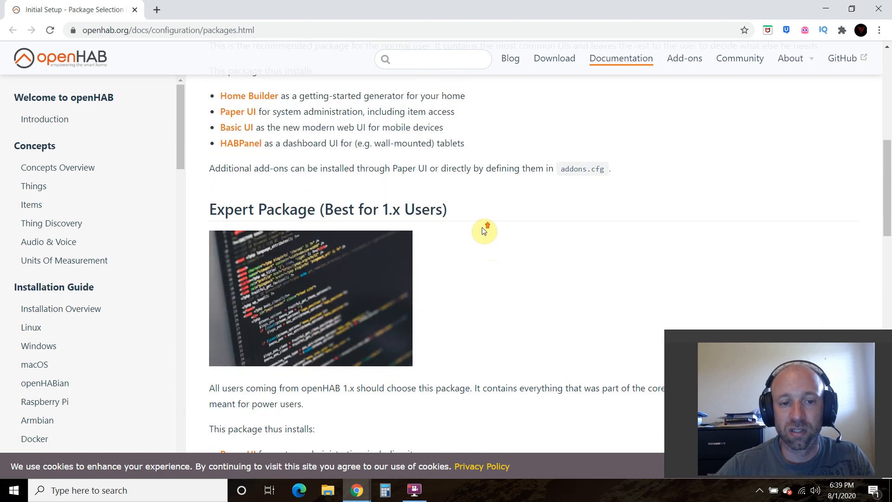
scroll("down", 3)
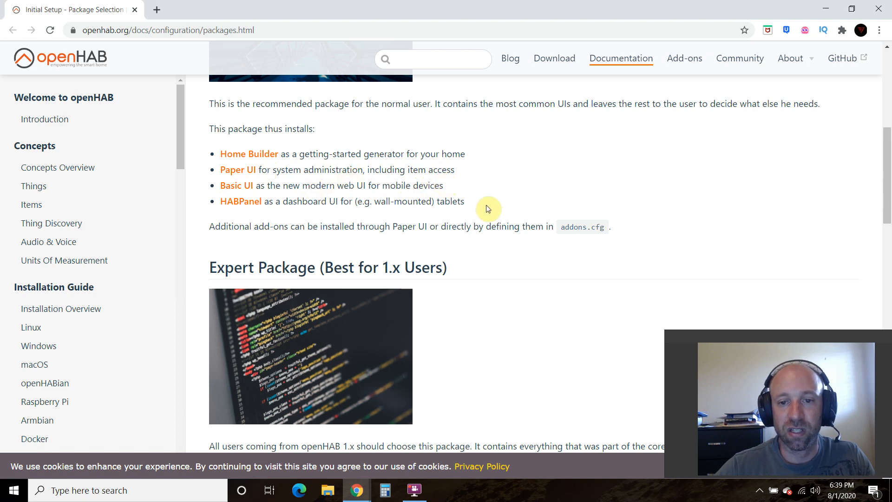
scroll("down", 3)
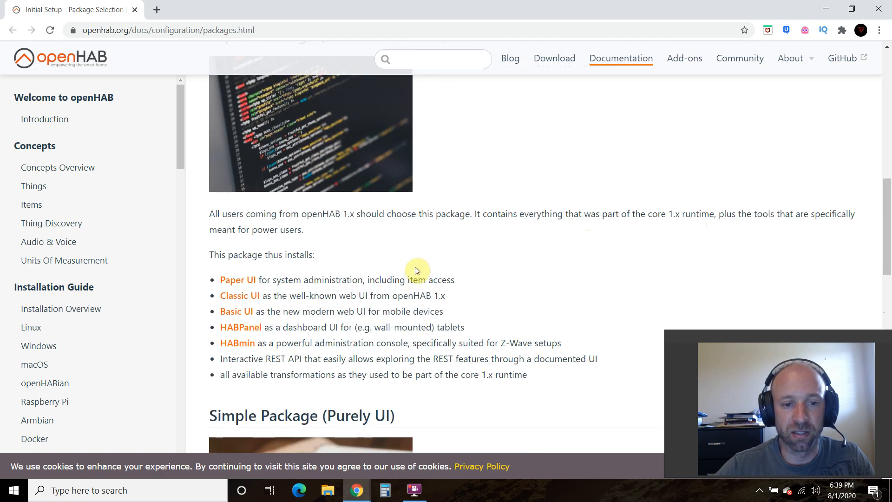
scroll("down", 3)
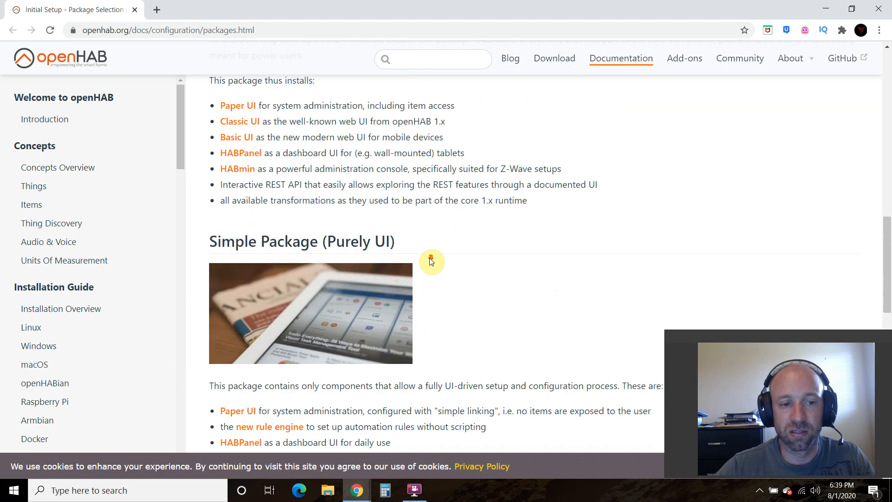
scroll("down", 3)
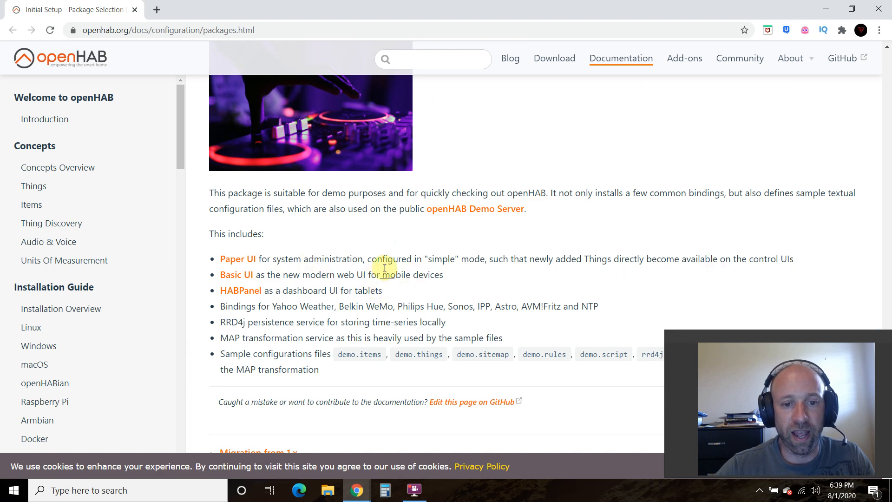
mouse_move(335, 316)
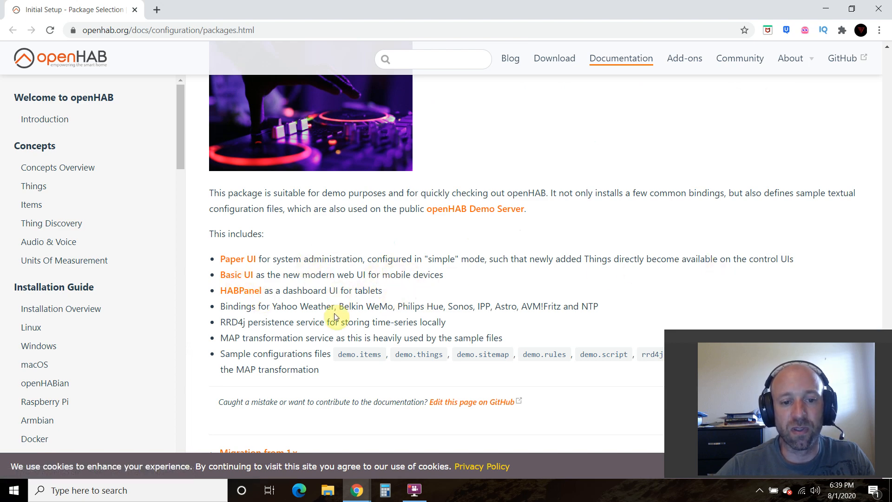
scroll("up", 3)
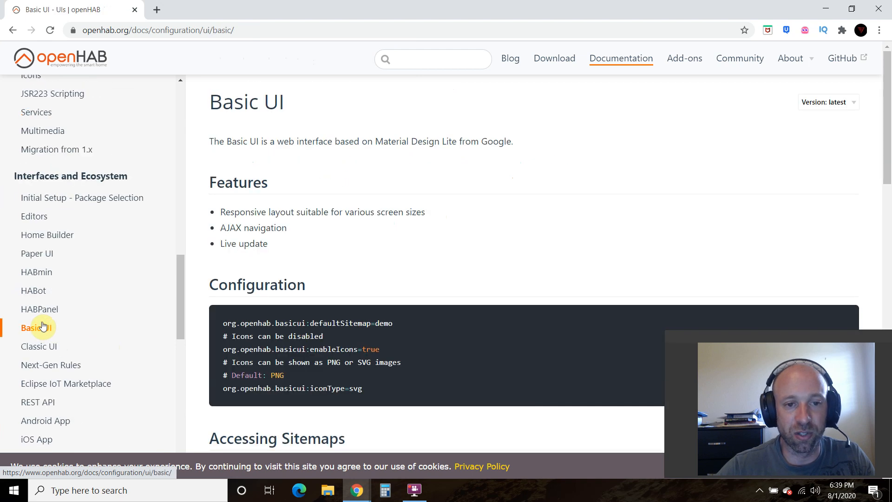
Browse the Basic UI docs, view Classic UI screenshots, then return to Basic UI.
scroll("down", 3)
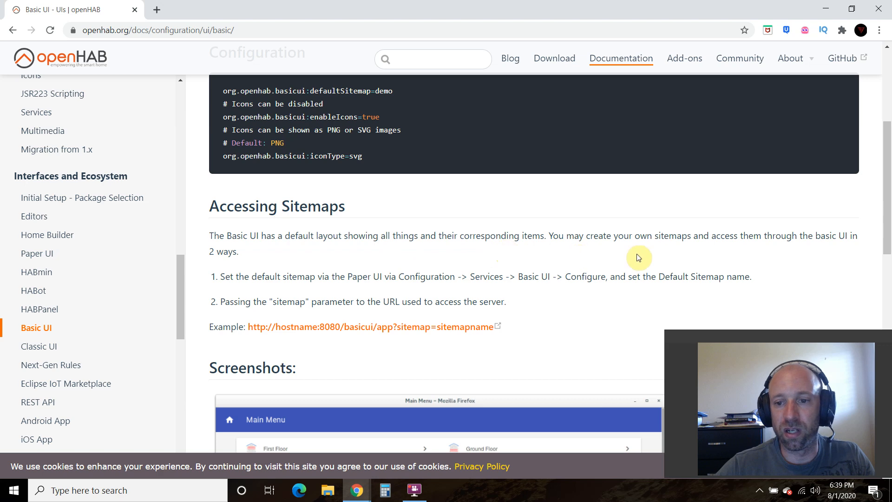
scroll("down", 3)
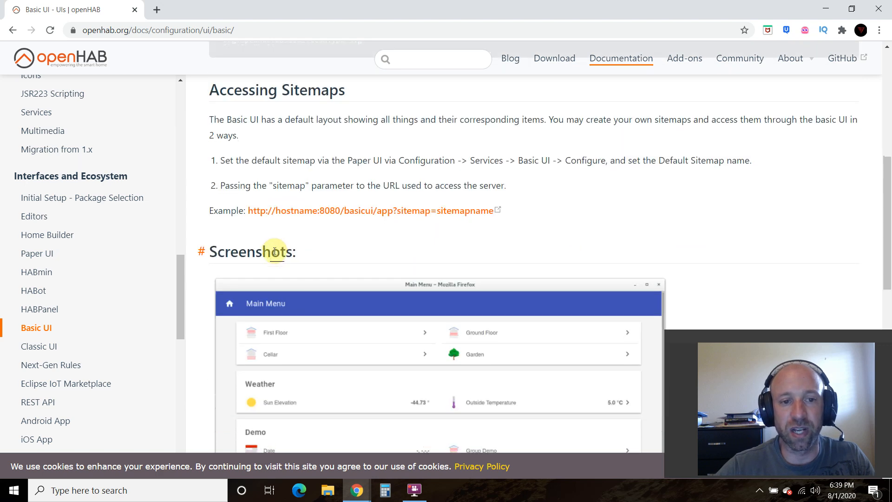
scroll("down", 3)
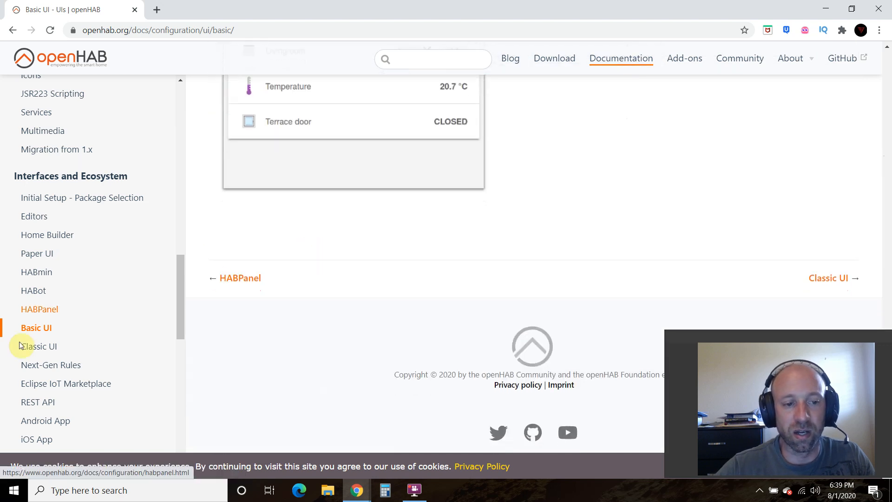
left_click(39, 346)
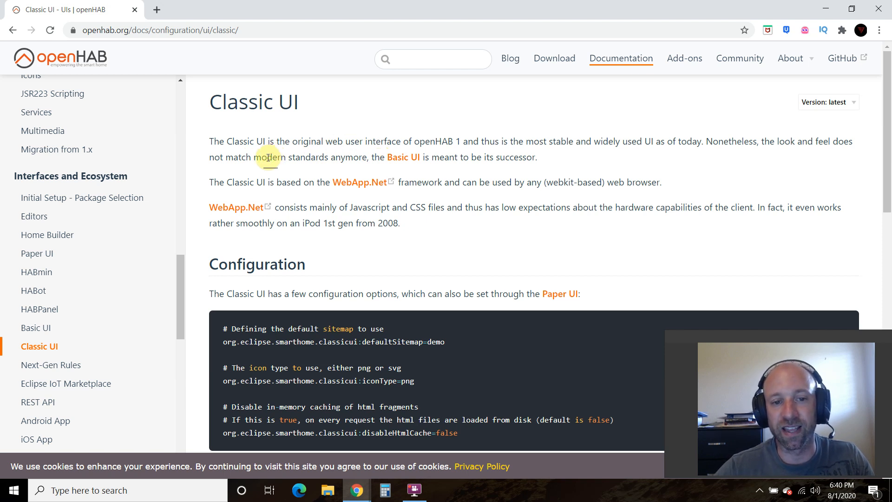
scroll("down", 3)
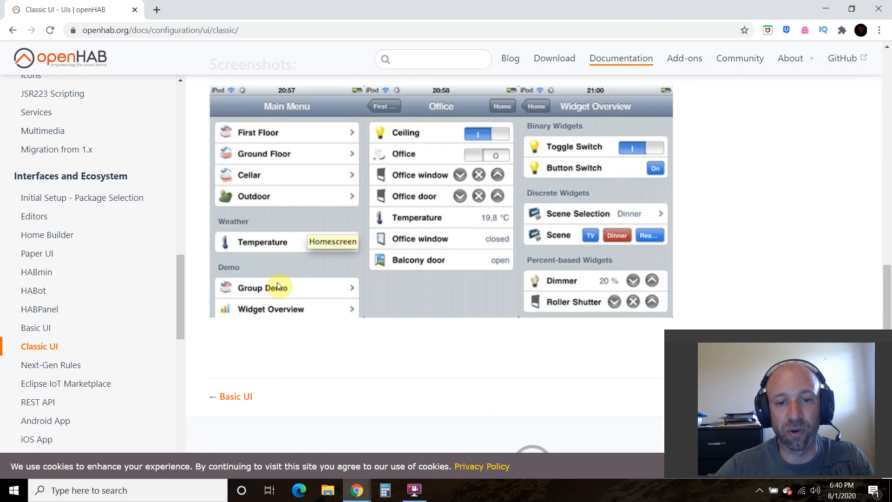
mouse_move(686, 261)
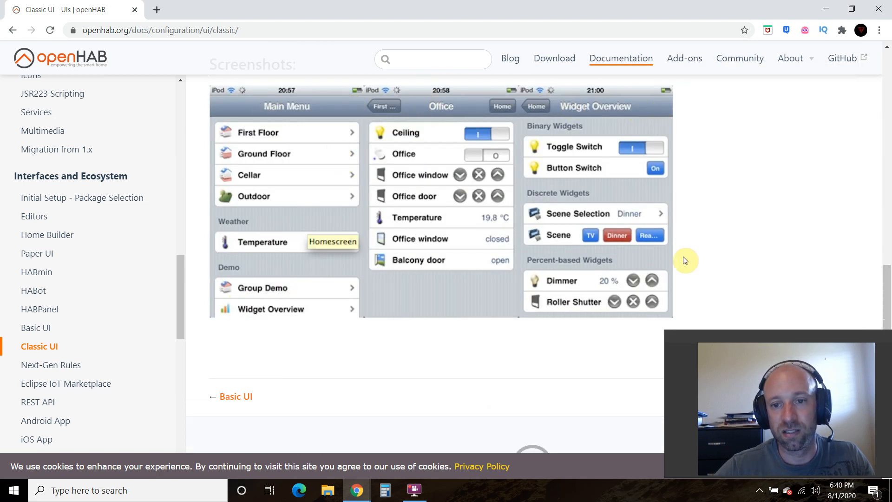
mouse_move(608, 132)
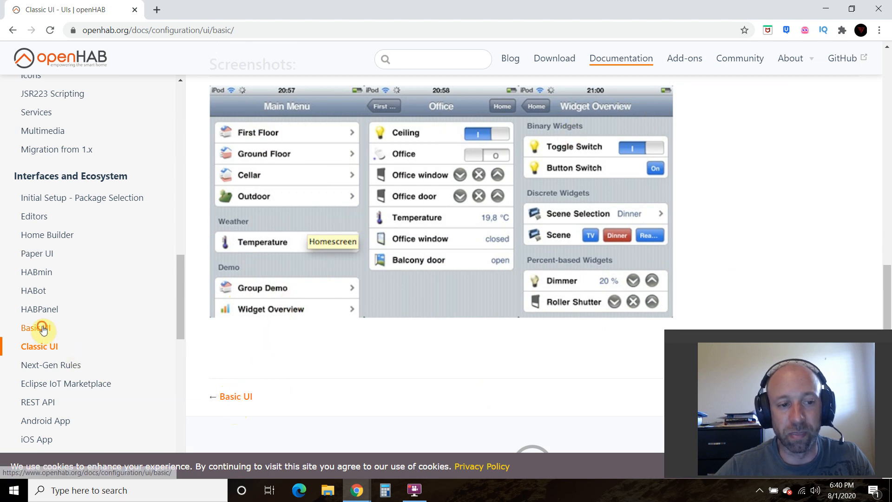
left_click(36, 327)
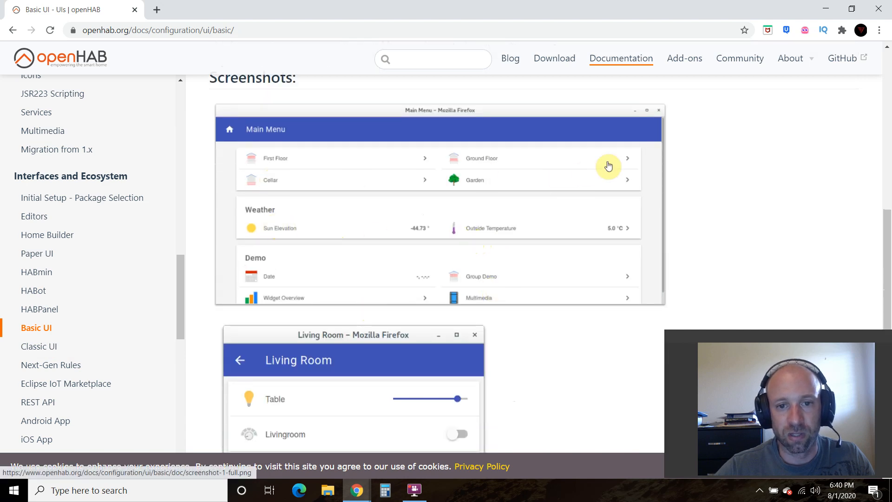
scroll("down", 3)
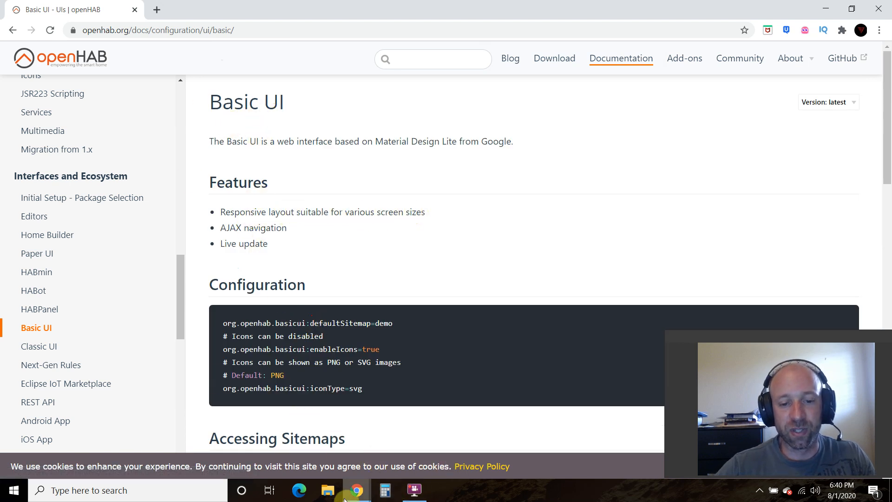
mouse_move(354, 490)
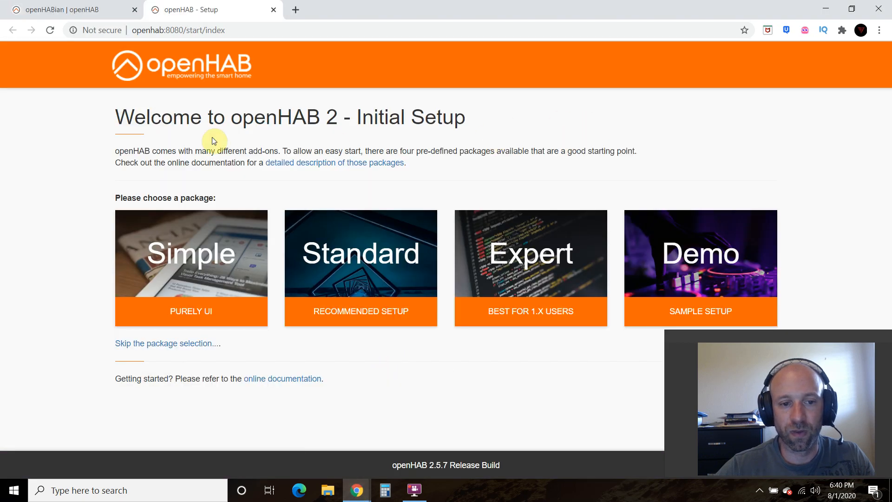
mouse_move(73, 217)
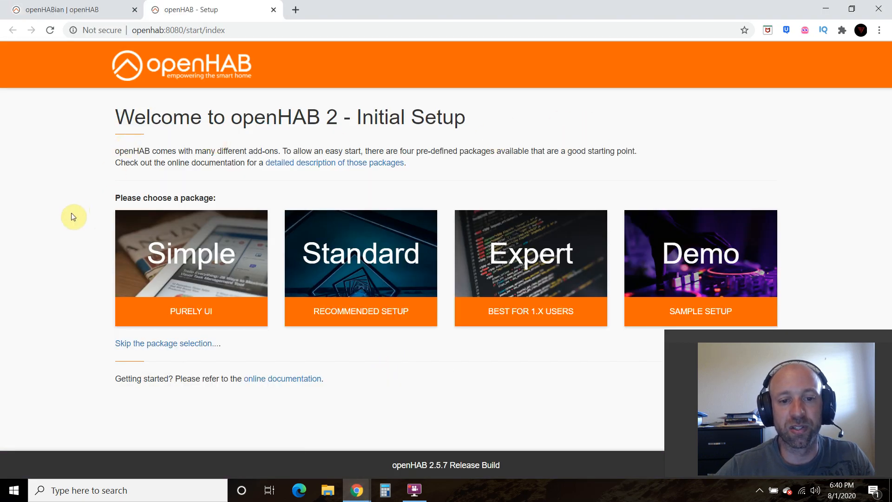
mouse_move(331, 250)
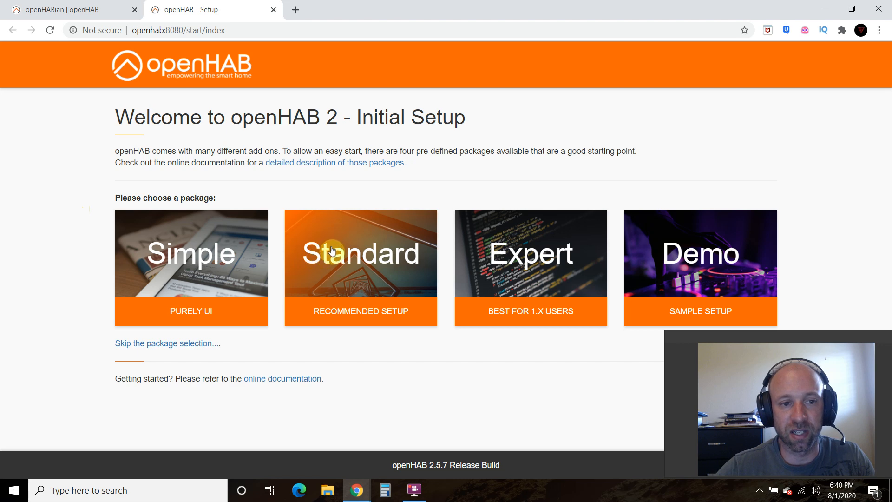
Choose the Standard (Recommended Setup) package and return to the openHAB setup page.
left_click(69, 10)
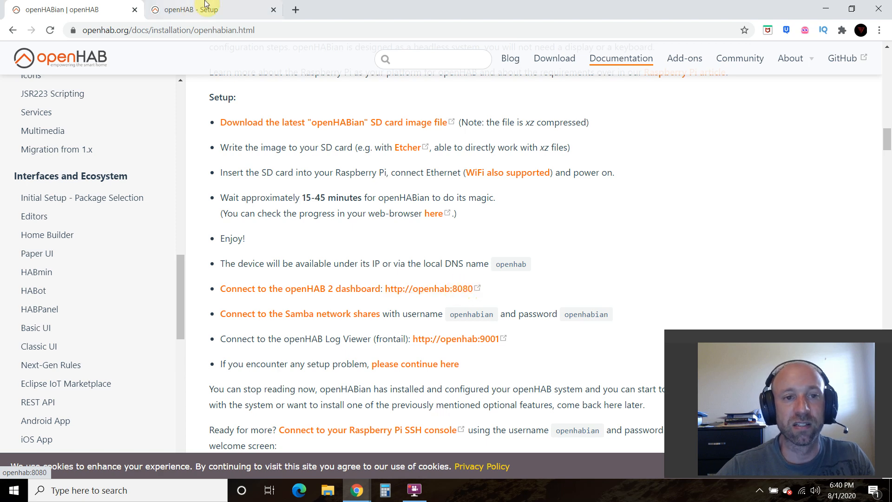
left_click(433, 289)
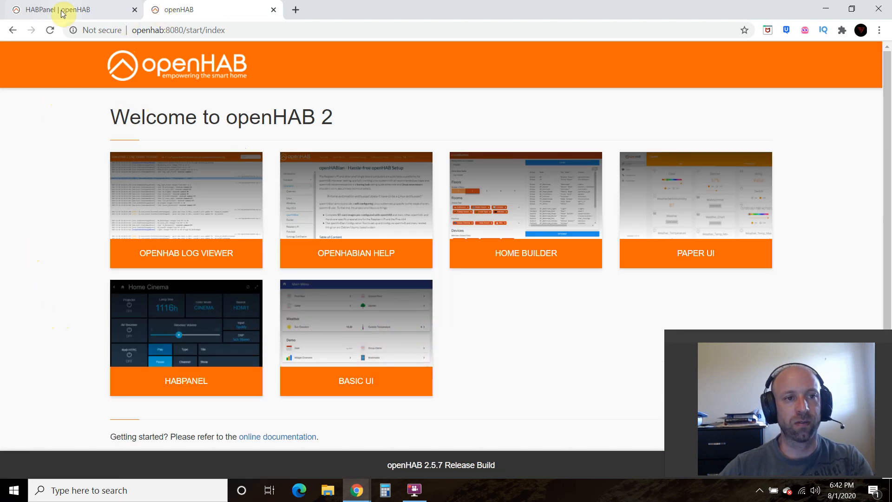
mouse_move(348, 206)
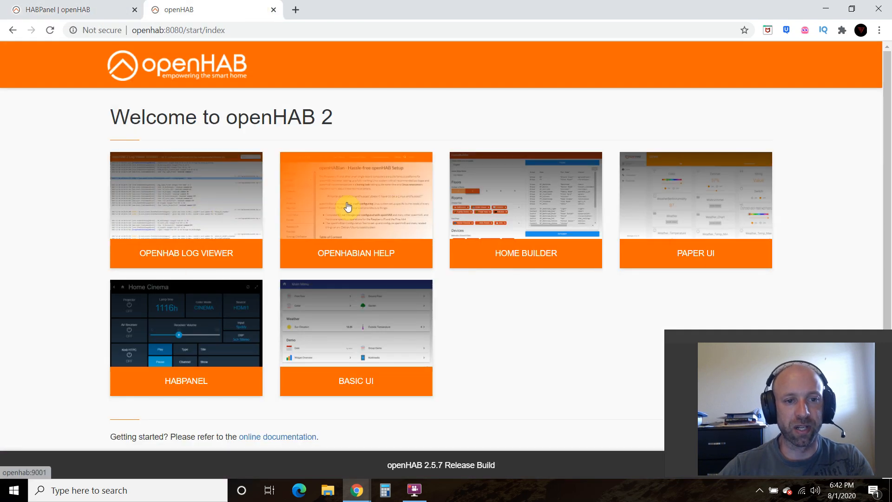
mouse_move(356, 328)
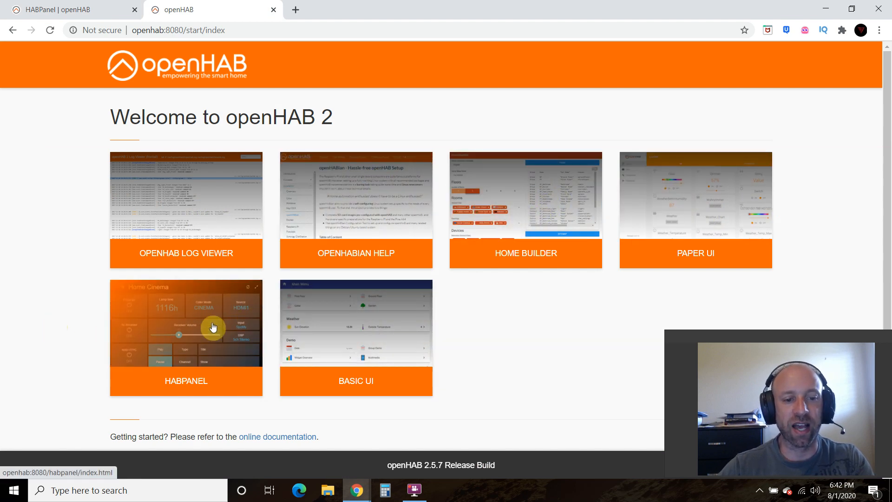
mouse_move(85, 286)
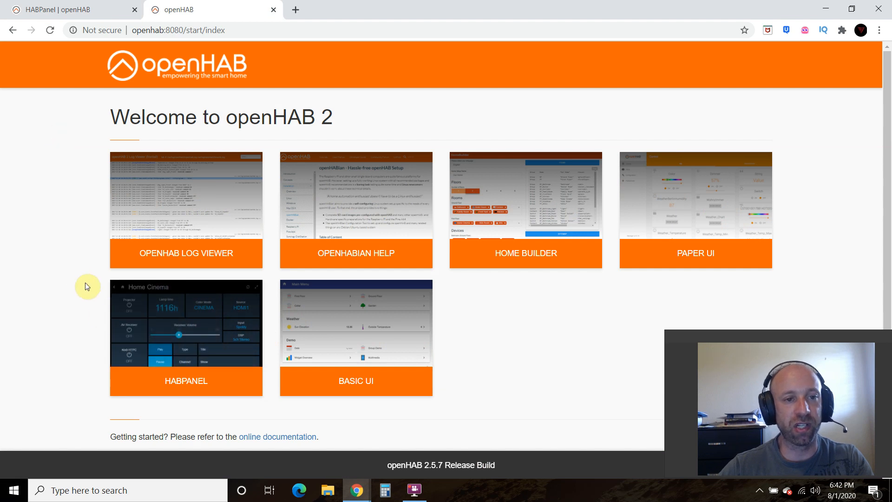
mouse_move(190, 317)
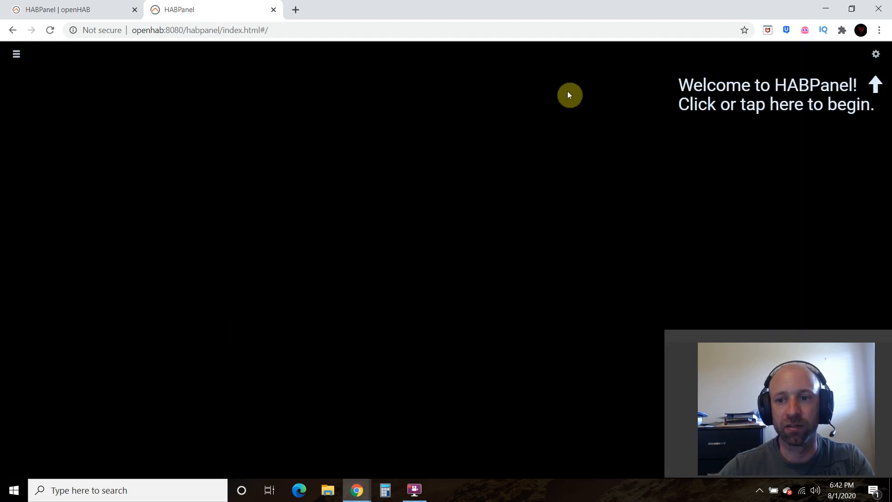
mouse_move(875, 57)
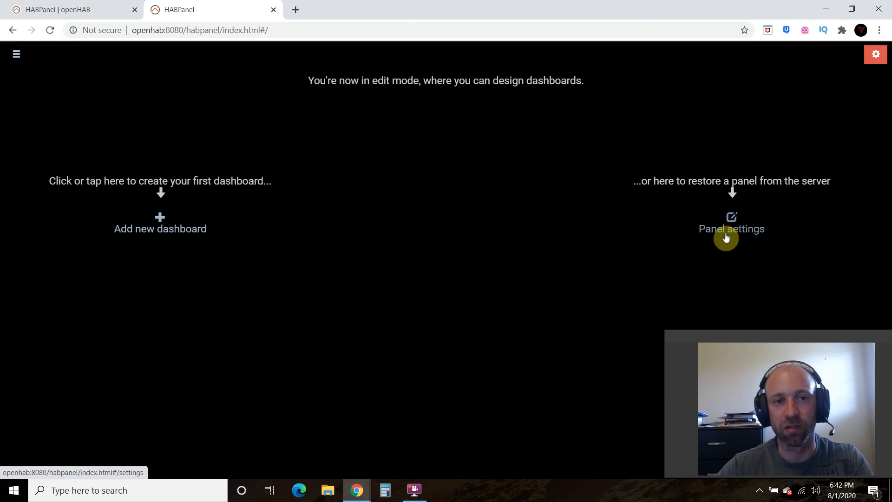
mouse_move(559, 228)
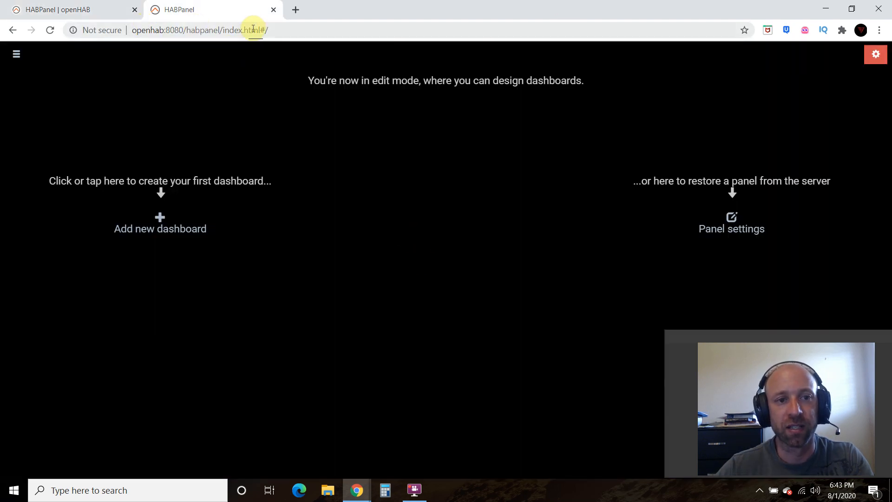
Select the HABPanel page address in the address bar.
left_click(200, 30)
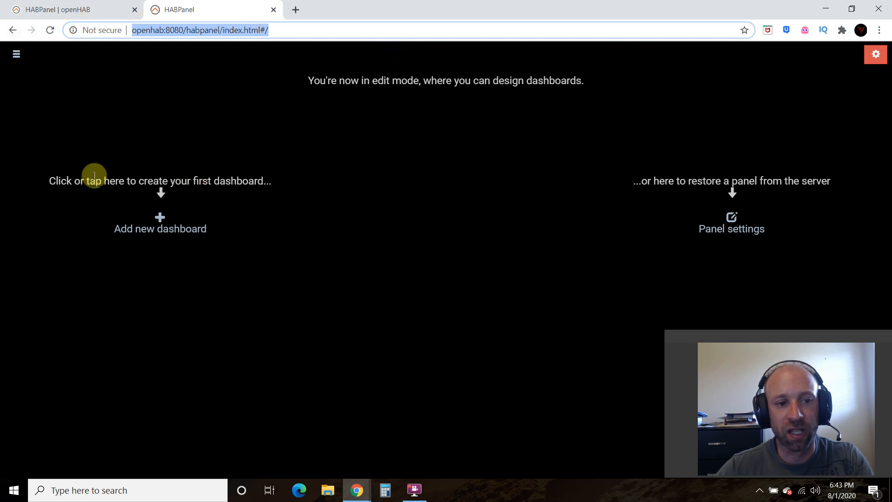